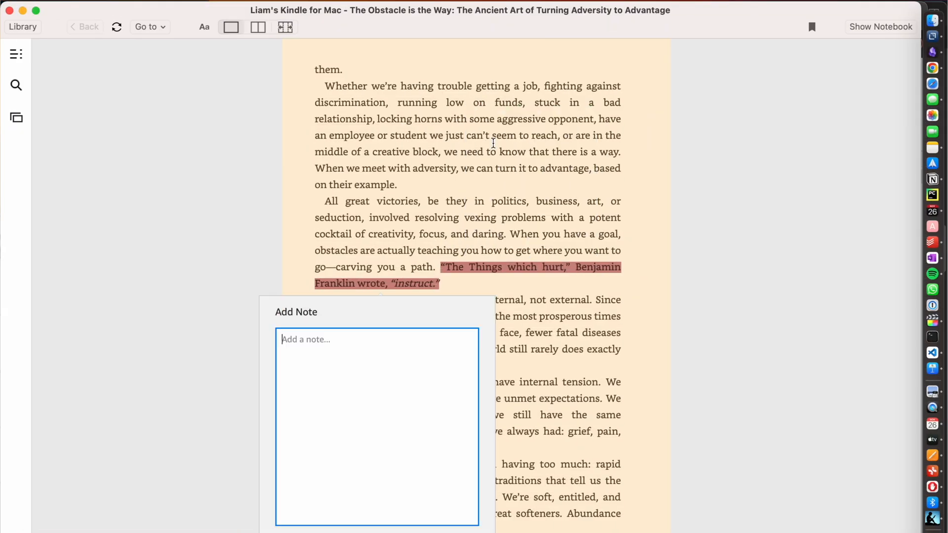
pyautogui.moveTo(504, 190)
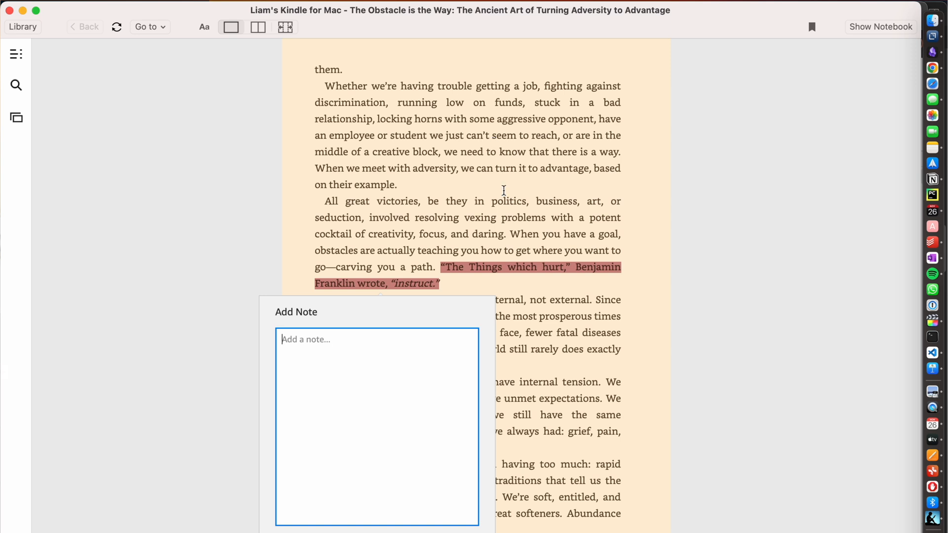
pyautogui.moveTo(267, 348)
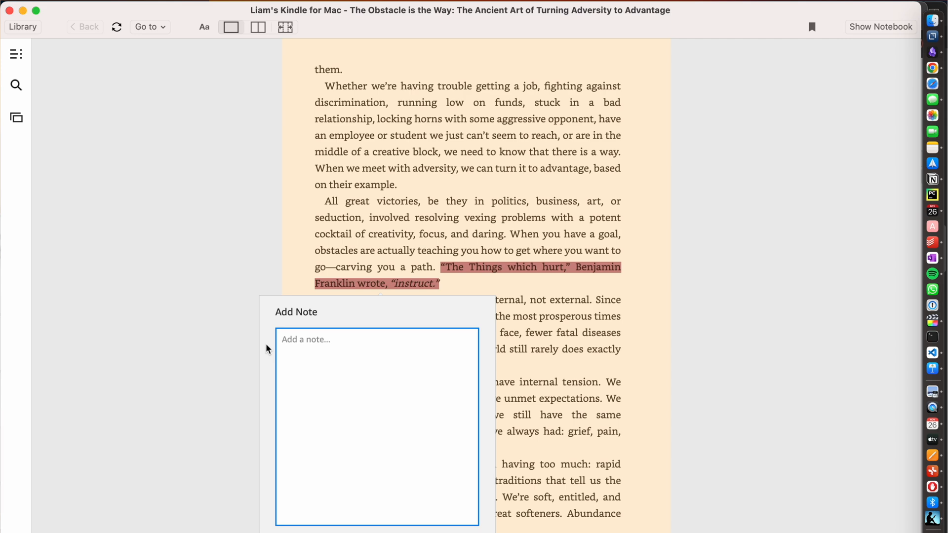
# Step: Type the note 'overcoming cha…' into the Add Note box for the Franklin quote
pyautogui.write('overcoming cha')
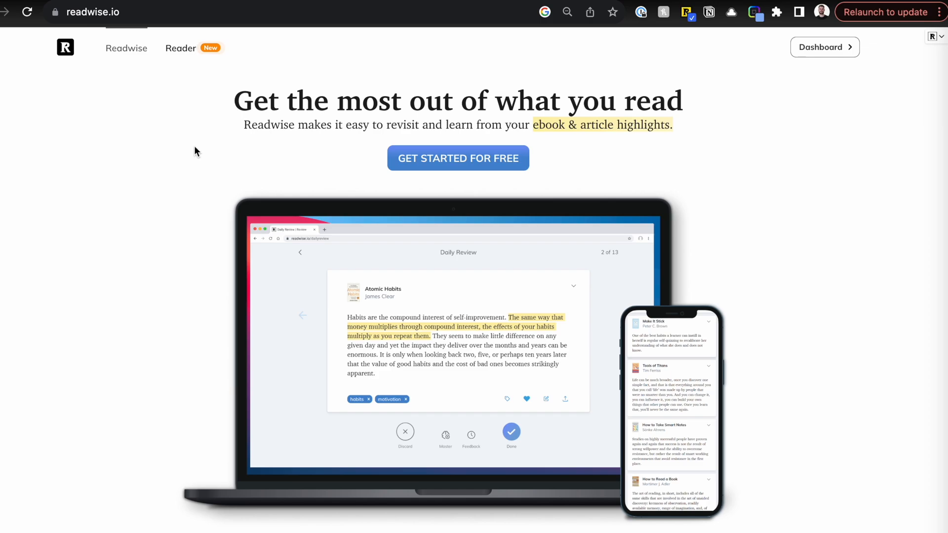
pyautogui.scroll(-3)
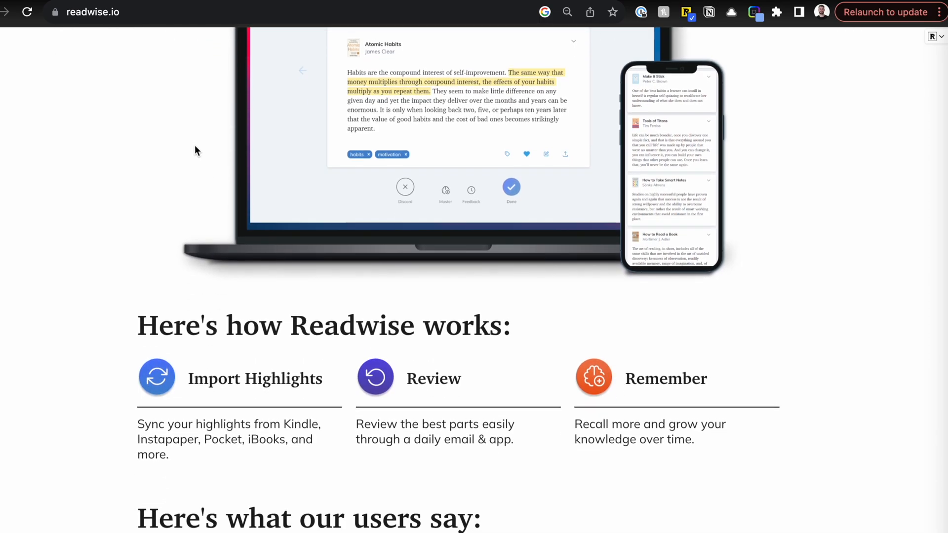
pyautogui.scroll(-3)
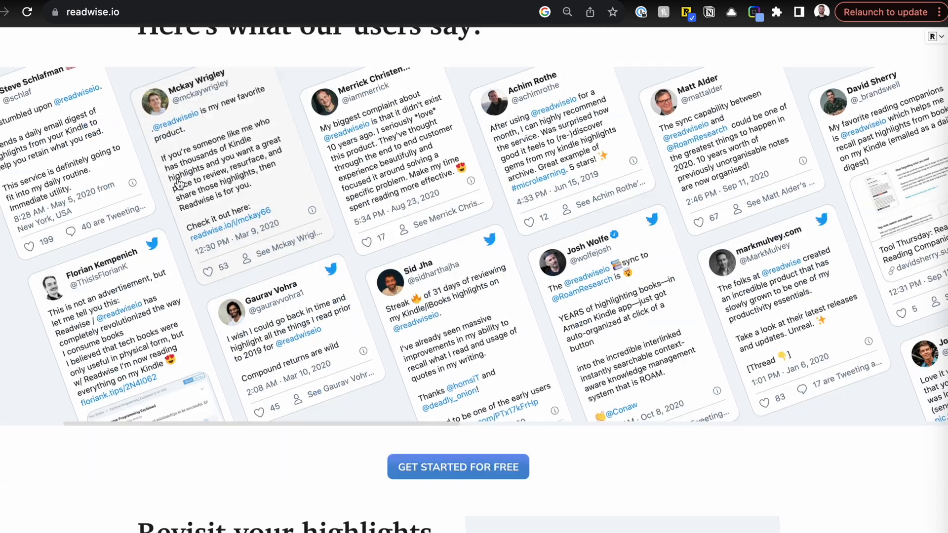
pyautogui.scroll(-3)
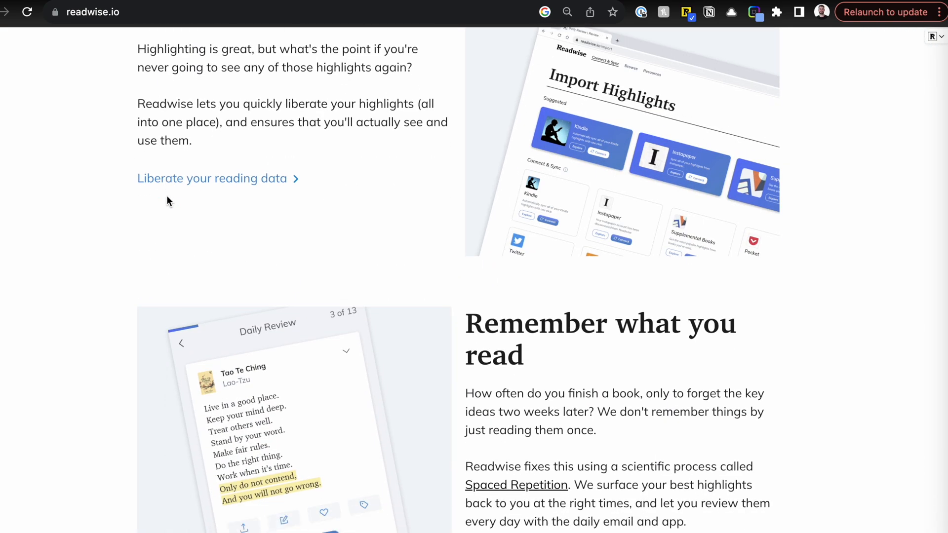
pyautogui.scroll(-3)
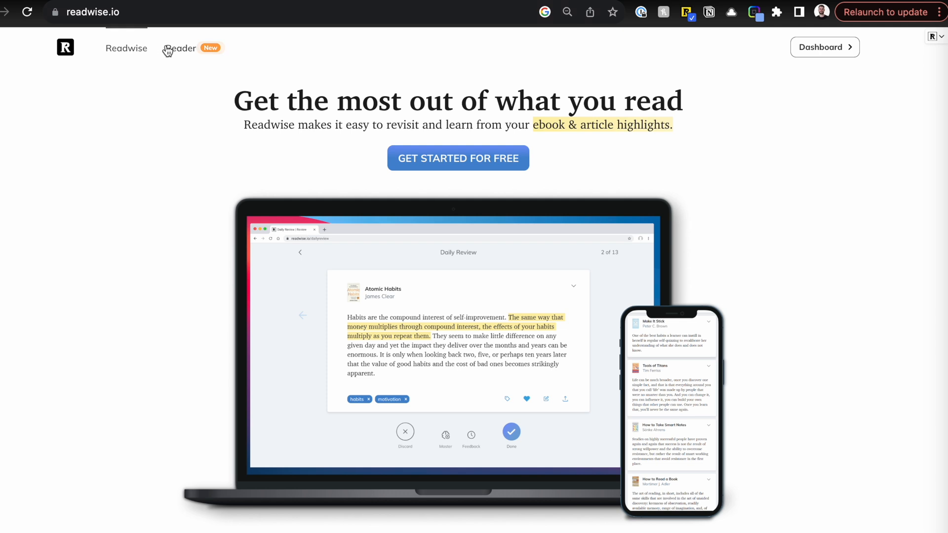
# Step: Browse the Import Highlights page showing connected Kindle, Instapaper, Pocket, Twitter and Reader sources
pyautogui.click(824, 47)
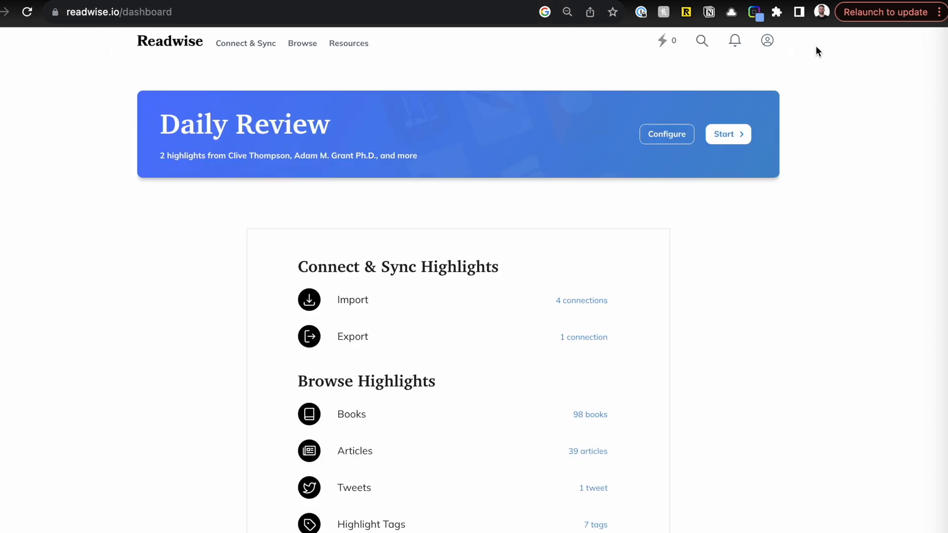
pyautogui.click(356, 300)
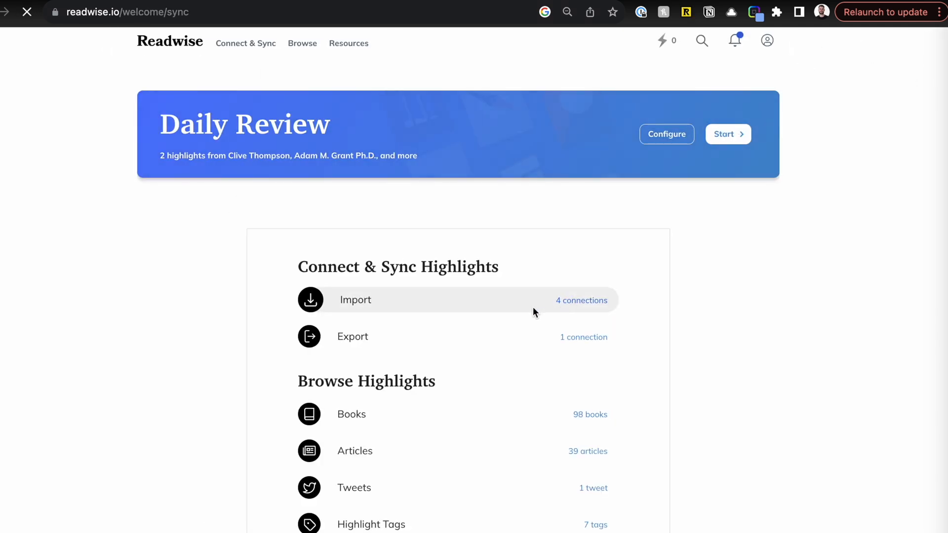
pyautogui.click(355, 300)
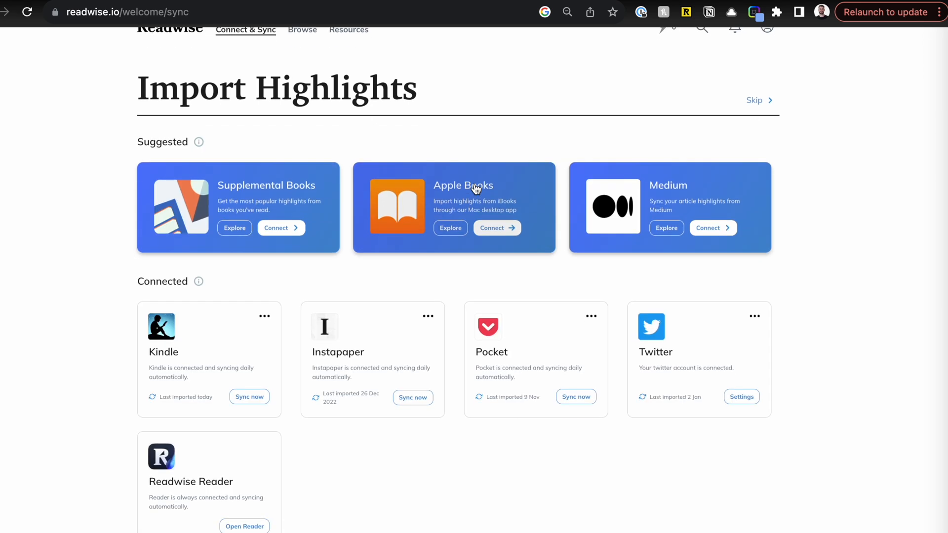
pyautogui.scroll(-3)
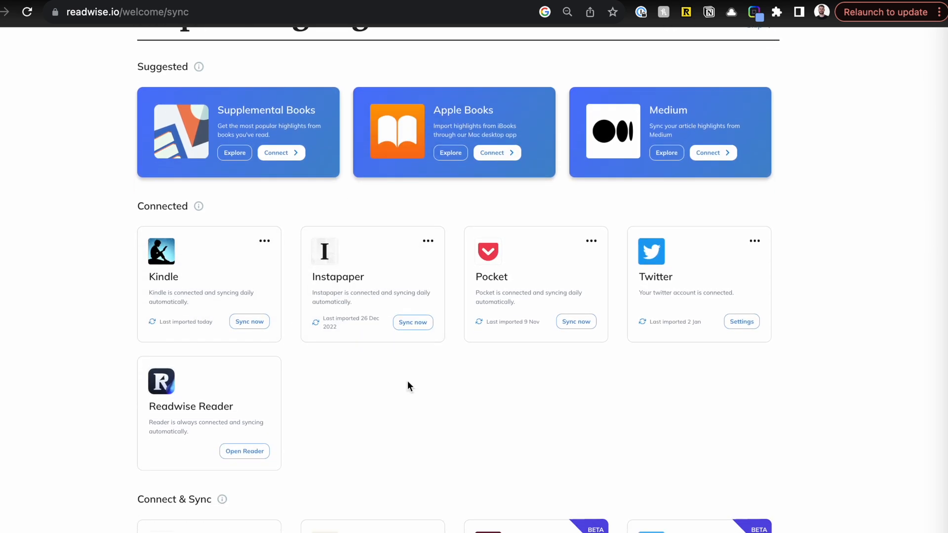
pyautogui.scroll(-3)
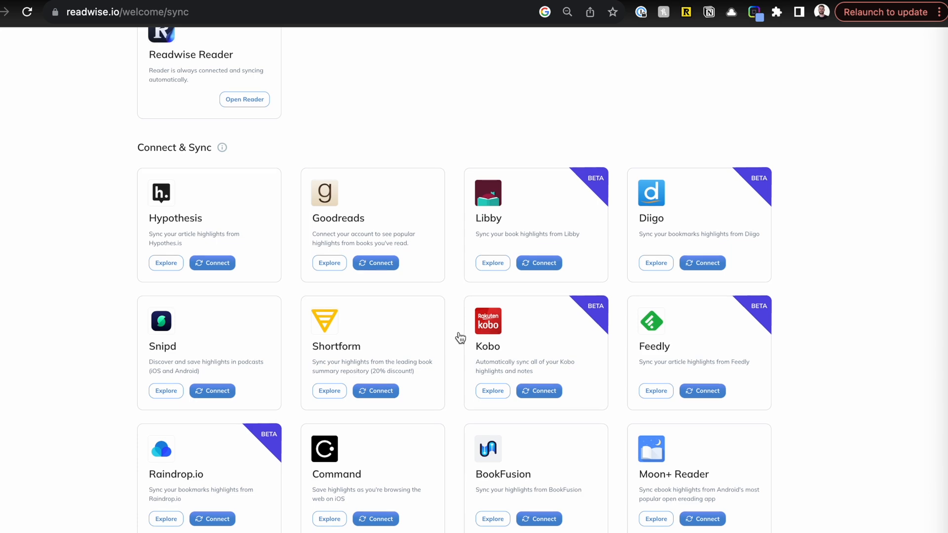
pyautogui.scroll(-3)
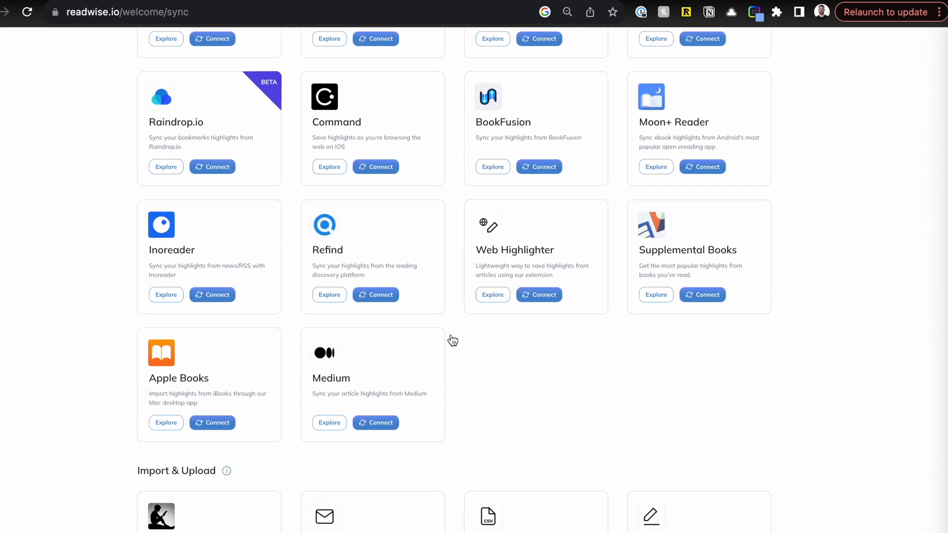
pyautogui.scroll(-3)
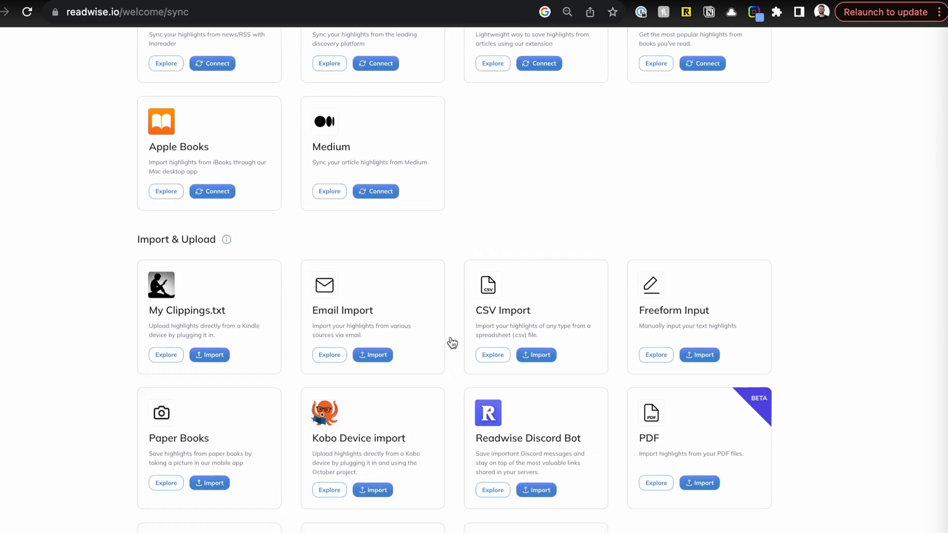
pyautogui.scroll(3)
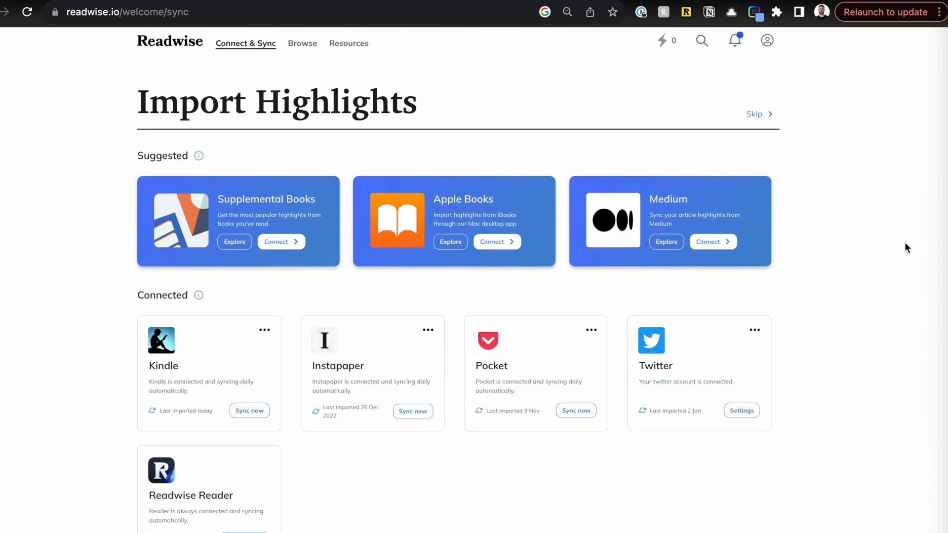
pyautogui.moveTo(247, 28)
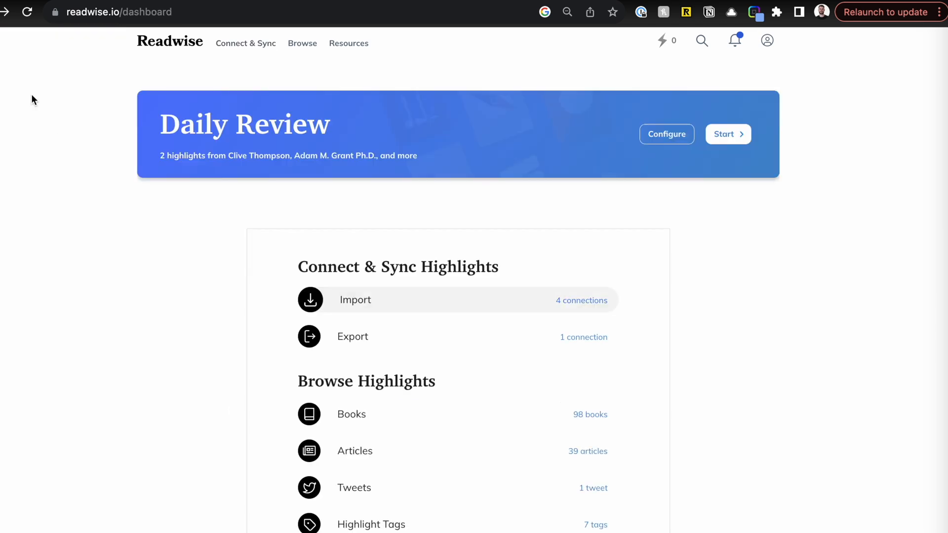
pyautogui.scroll(-3)
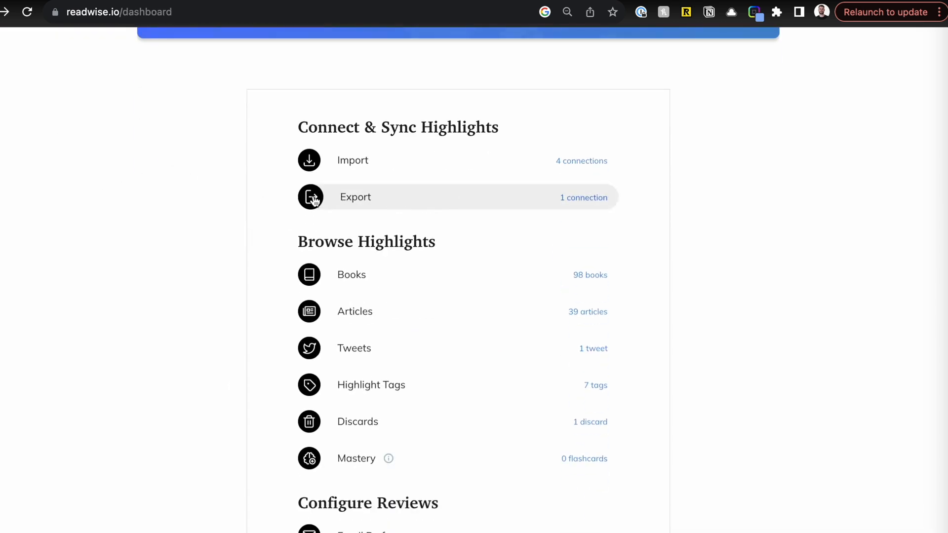
pyautogui.click(355, 197)
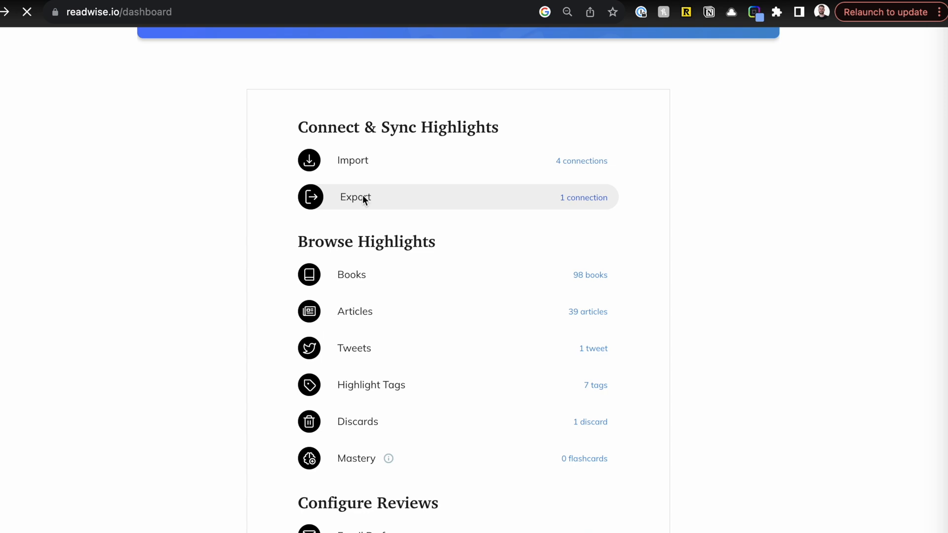
pyautogui.click(356, 197)
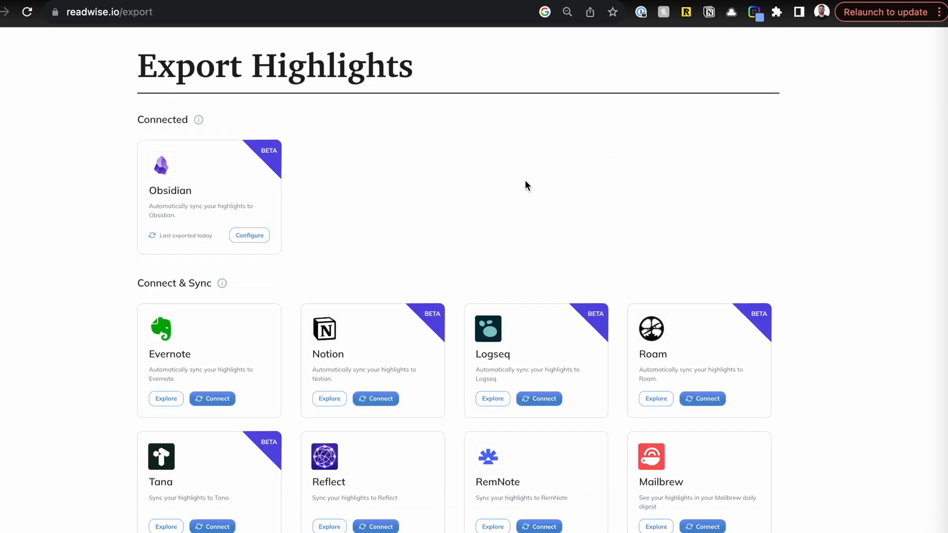
pyautogui.moveTo(220, 187)
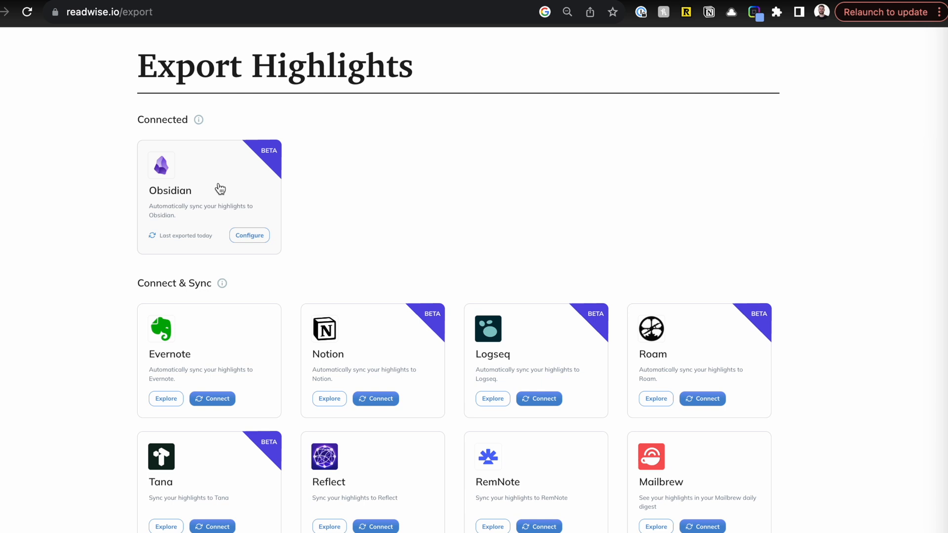
pyautogui.moveTo(422, 204)
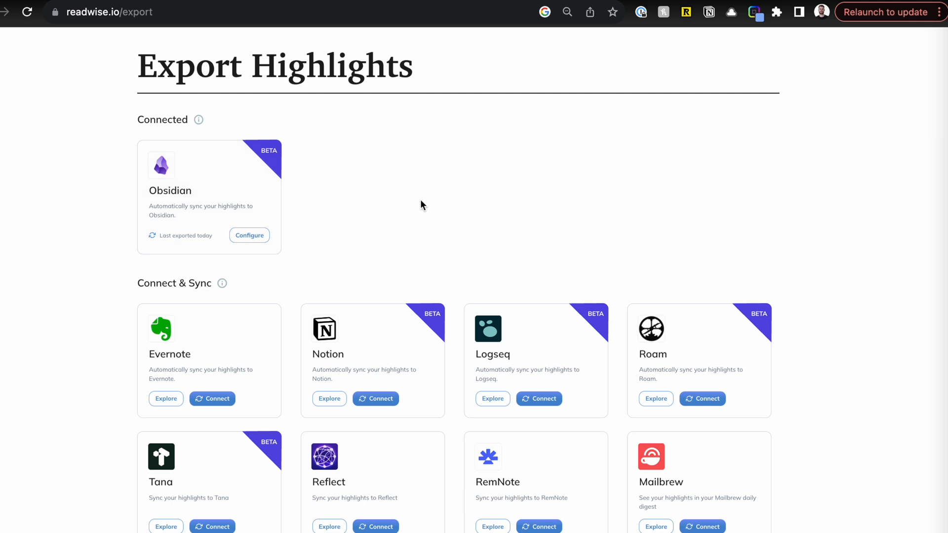
pyautogui.moveTo(183, 217)
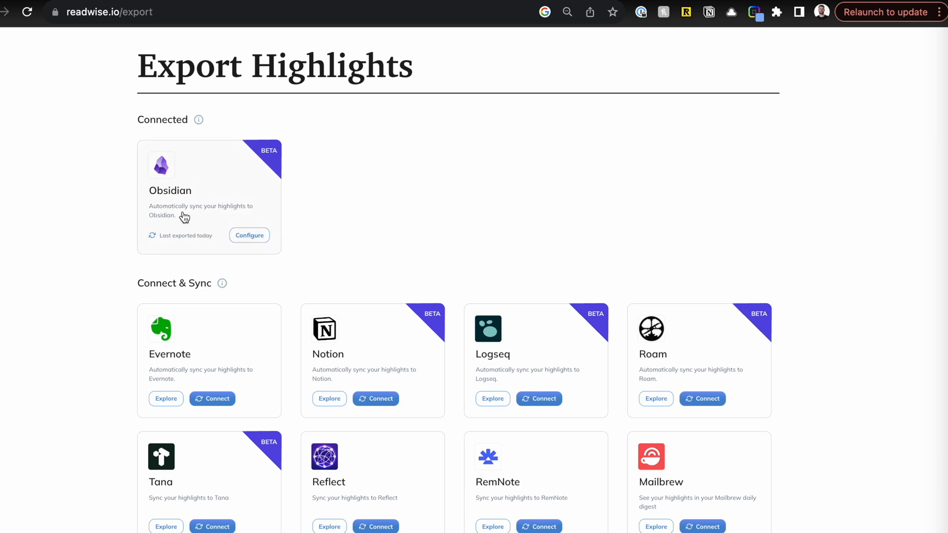
pyautogui.scroll(-3)
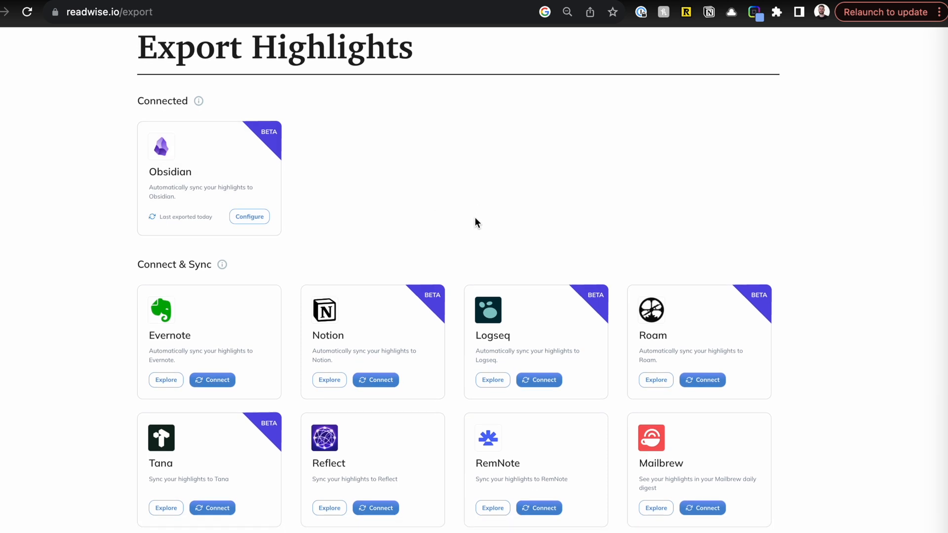
pyautogui.scroll(-3)
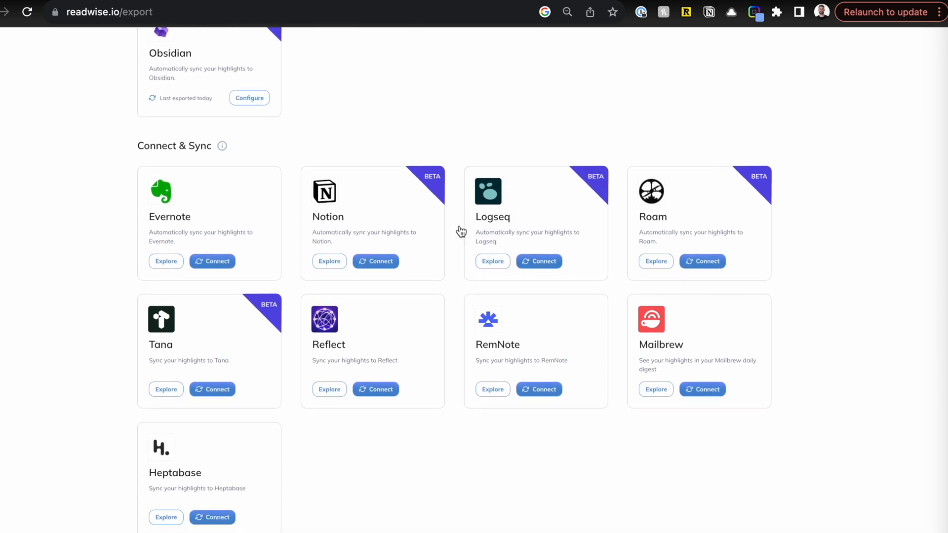
pyautogui.scroll(-3)
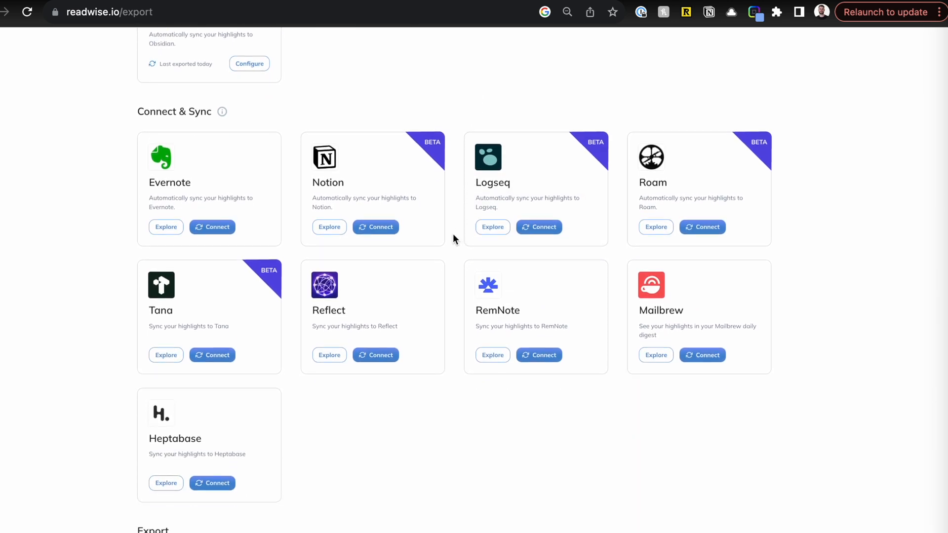
pyautogui.moveTo(321, 180)
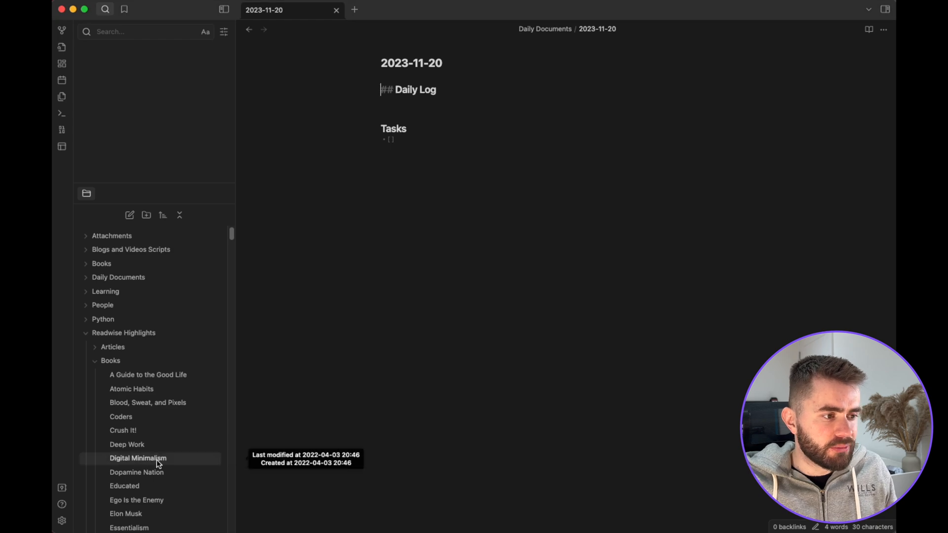
# Step: Open the Digital Minimalism note under Readwise Highlights > Books and scroll its highlights
pyautogui.click(138, 458)
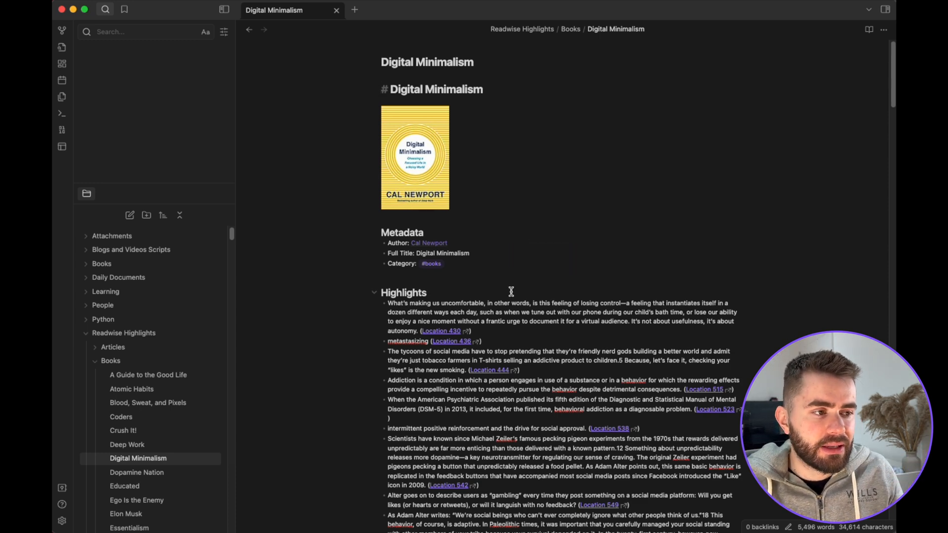
pyautogui.scroll(-3)
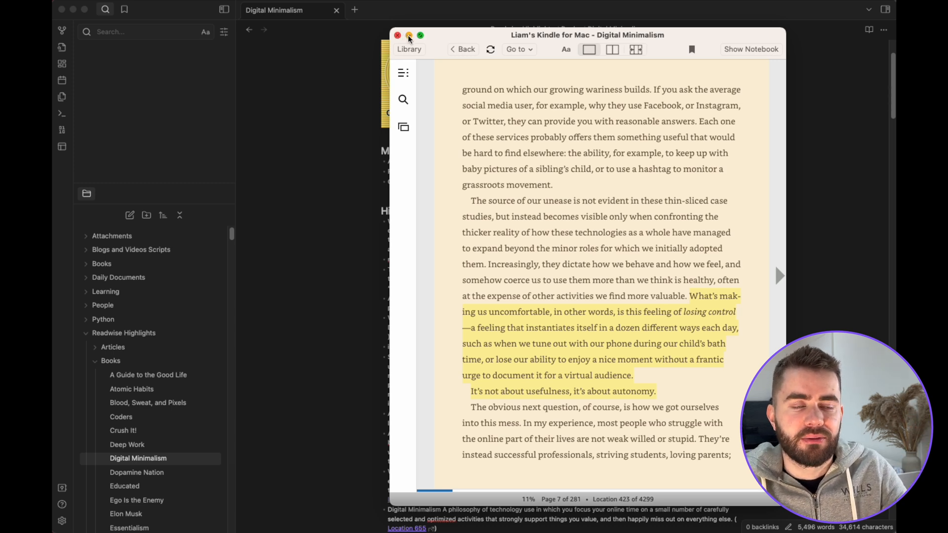
# Step: Close the Kindle for Mac book window to bring the Obsidian note back
pyautogui.click(399, 35)
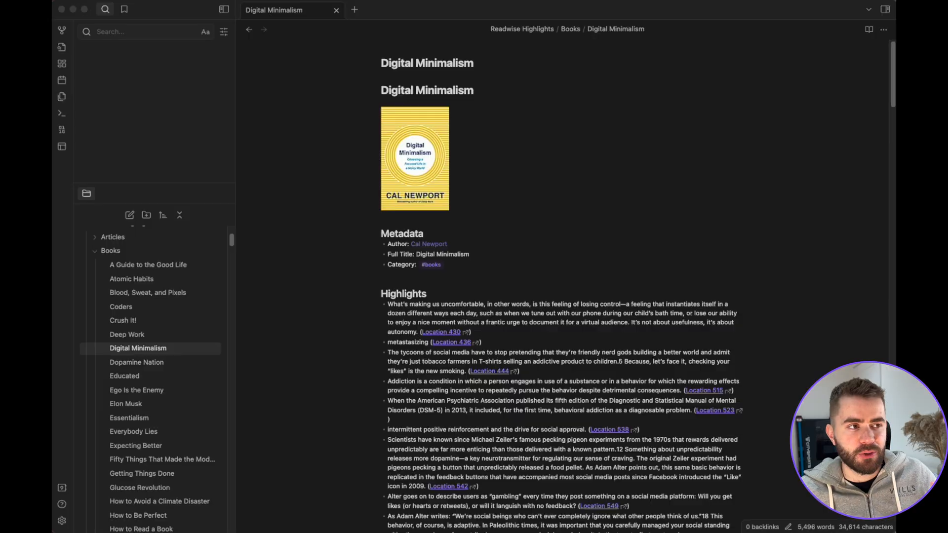
pyautogui.scroll(-3)
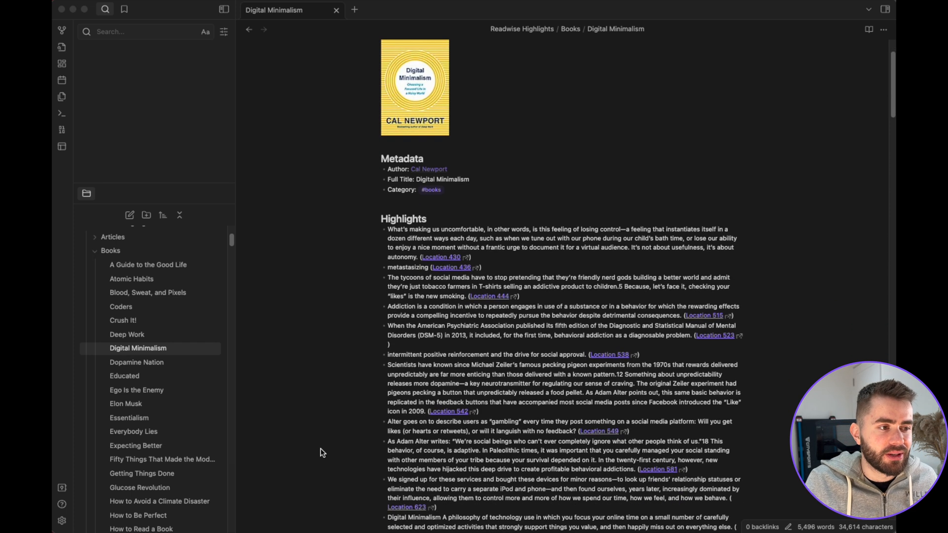
pyautogui.scroll(-3)
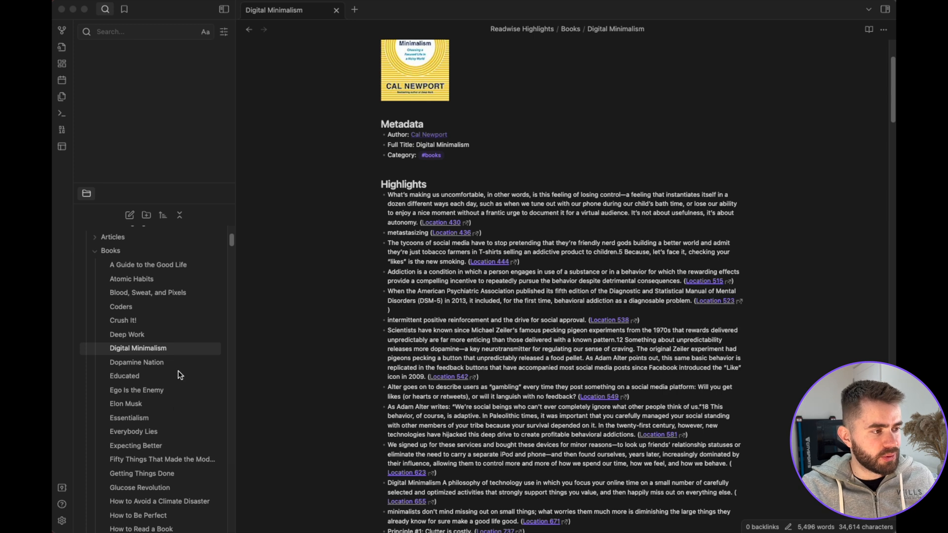
pyautogui.moveTo(143, 333)
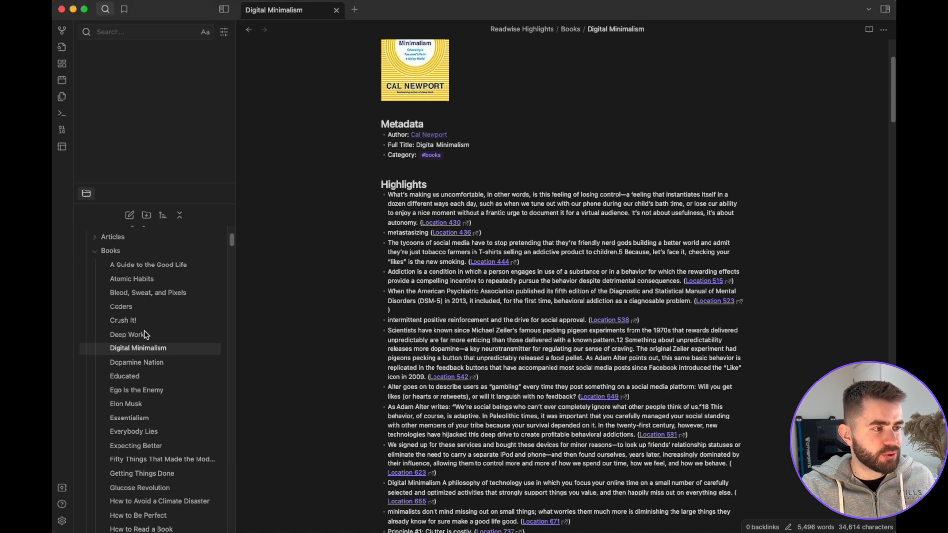
pyautogui.moveTo(143, 334)
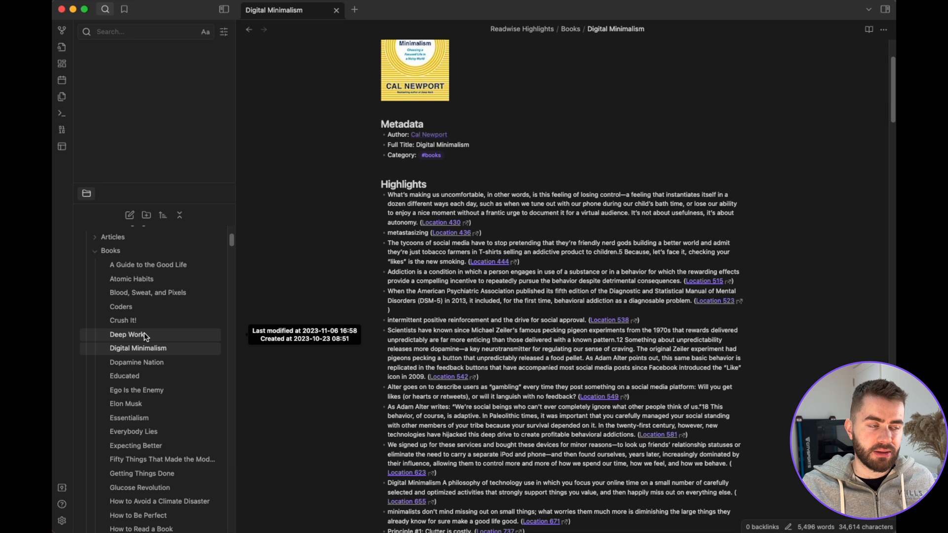
pyautogui.click(127, 334)
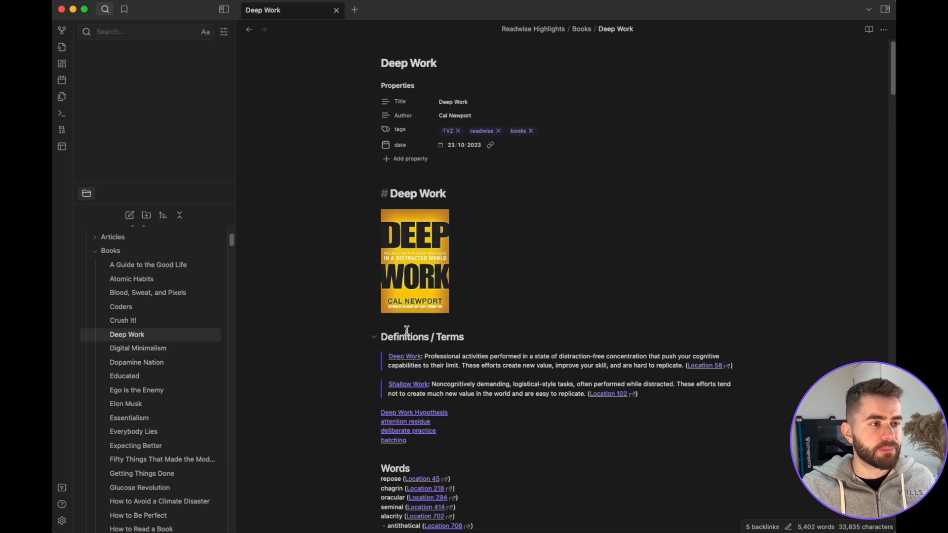
pyautogui.scroll(-3)
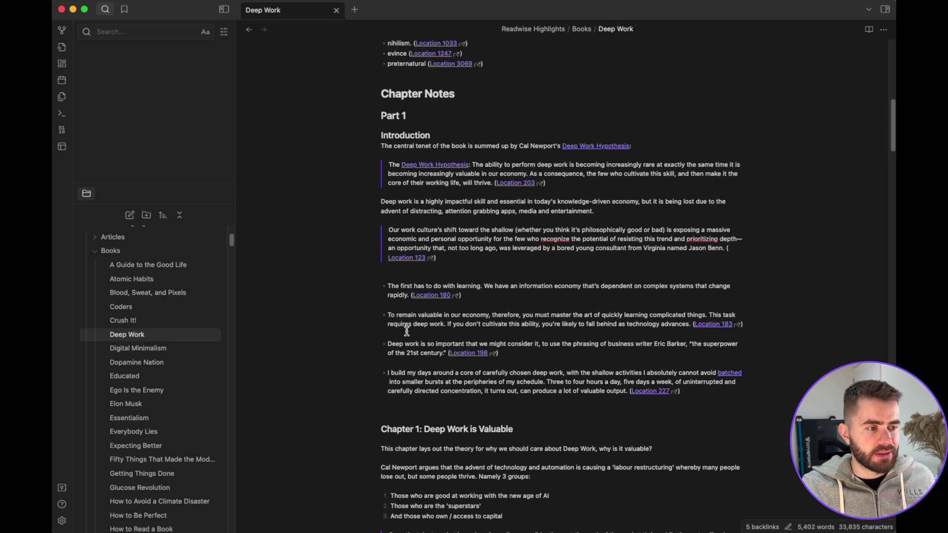
pyautogui.scroll(-3)
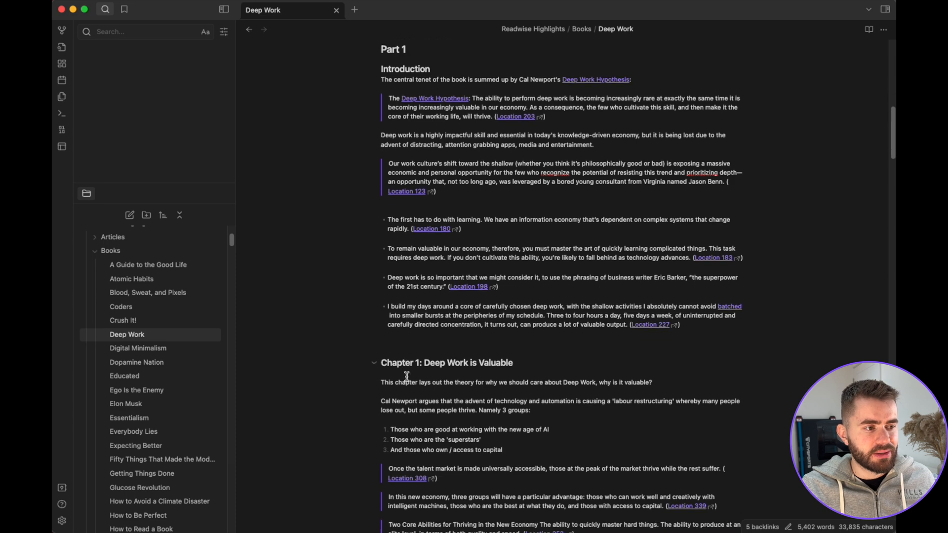
pyautogui.scroll(-3)
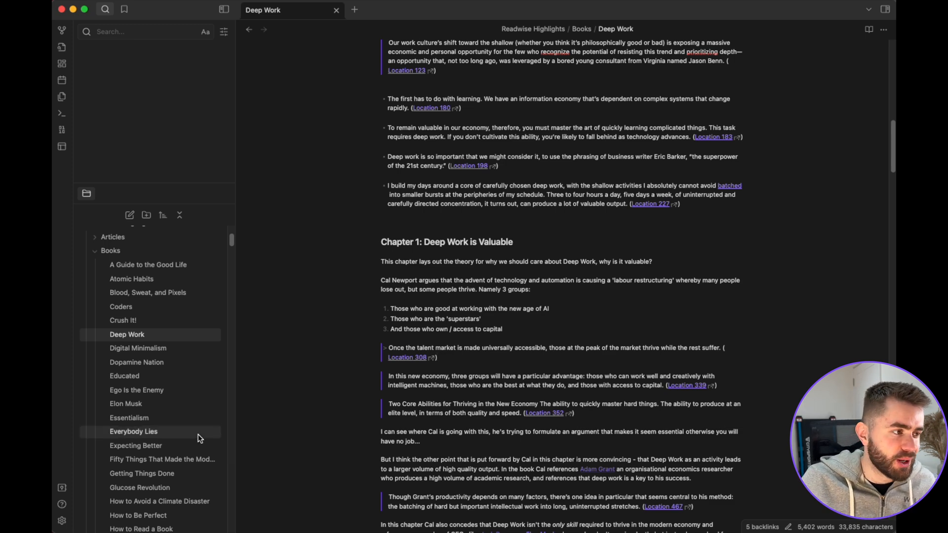
pyautogui.click(137, 348)
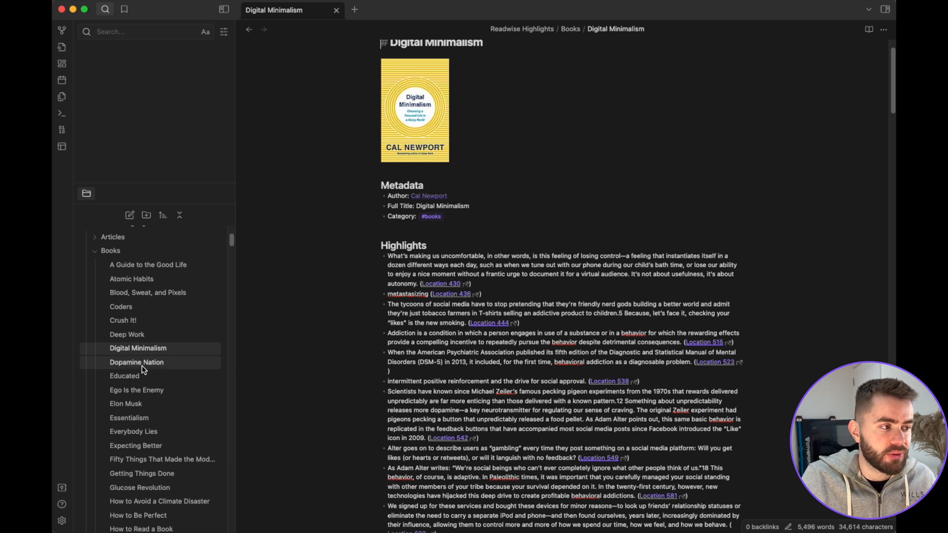
# Step: Reopen Deep Work, read through its chapters, and follow the 'deliberate practice' link
pyautogui.click(127, 334)
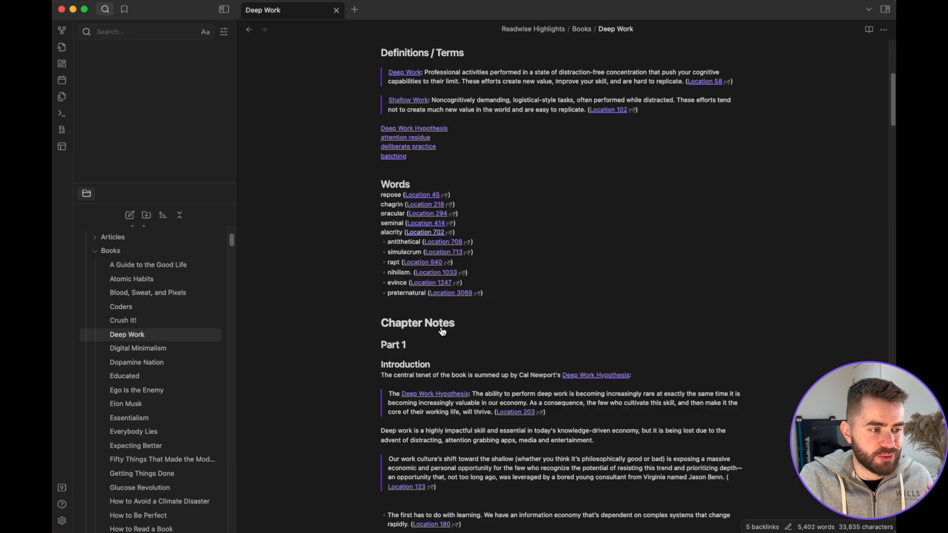
pyautogui.scroll(-3)
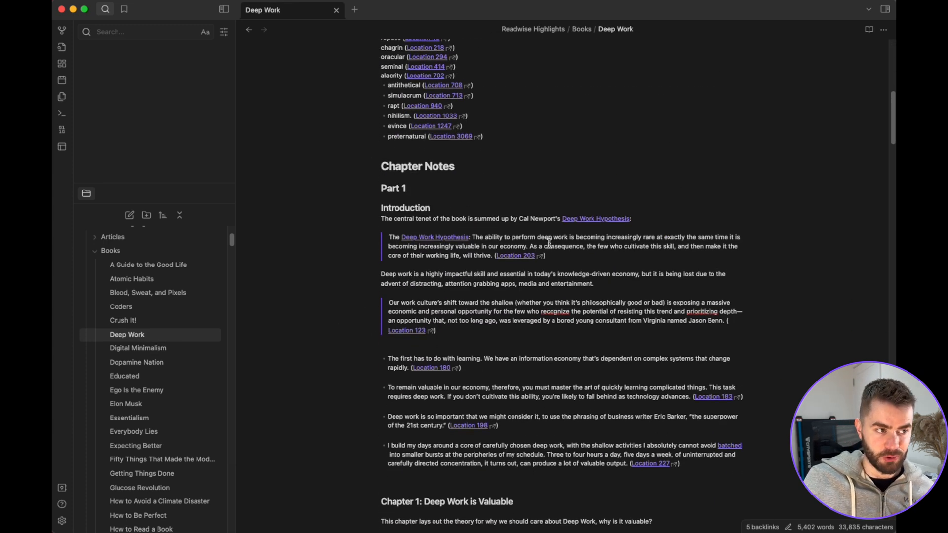
pyautogui.scroll(-3)
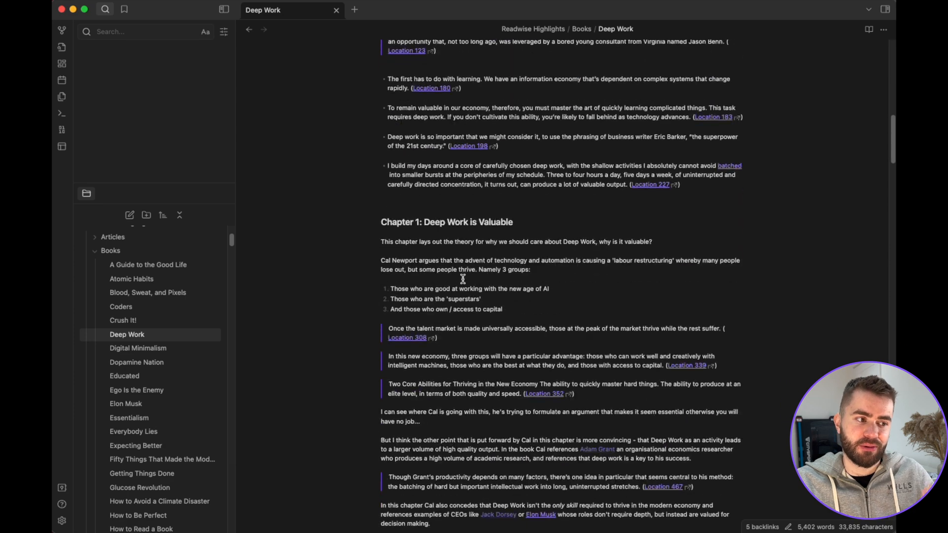
pyautogui.scroll(-3)
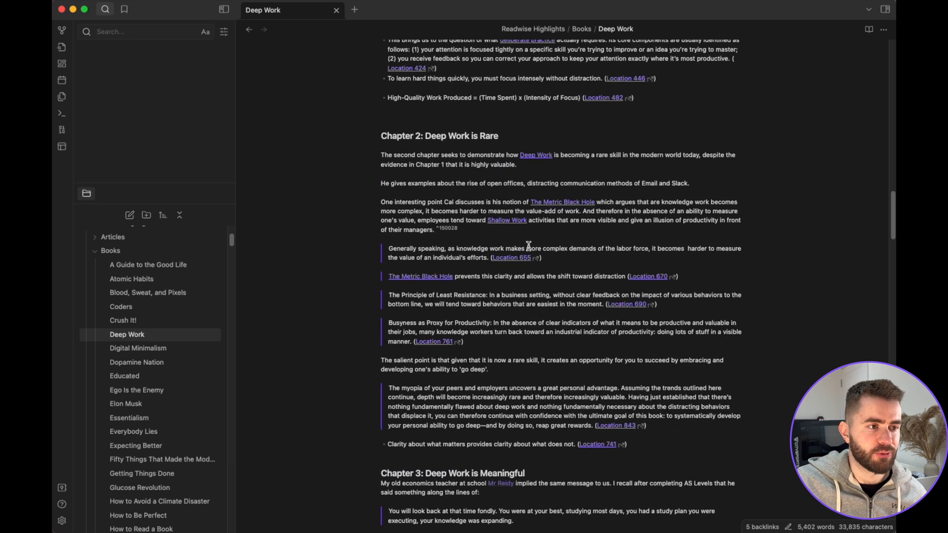
pyautogui.moveTo(498, 227)
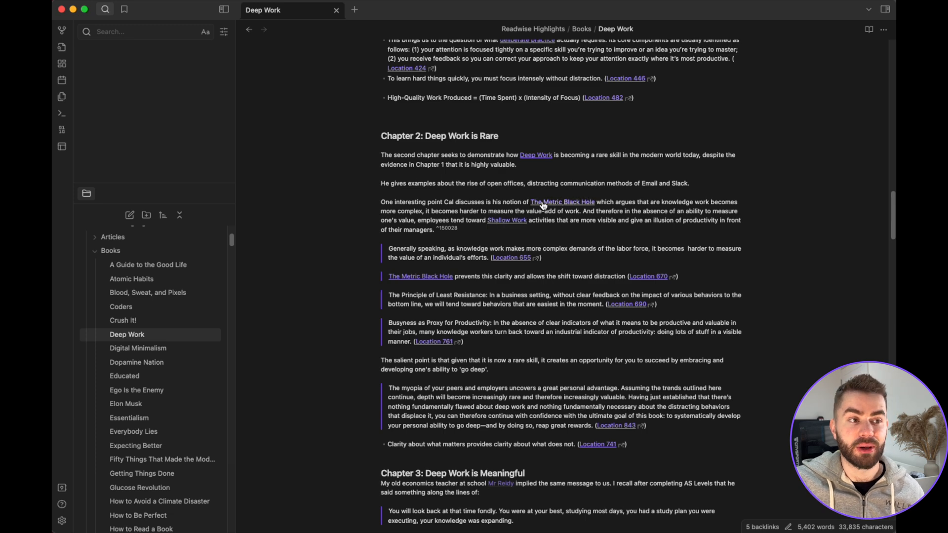
pyautogui.scroll(3)
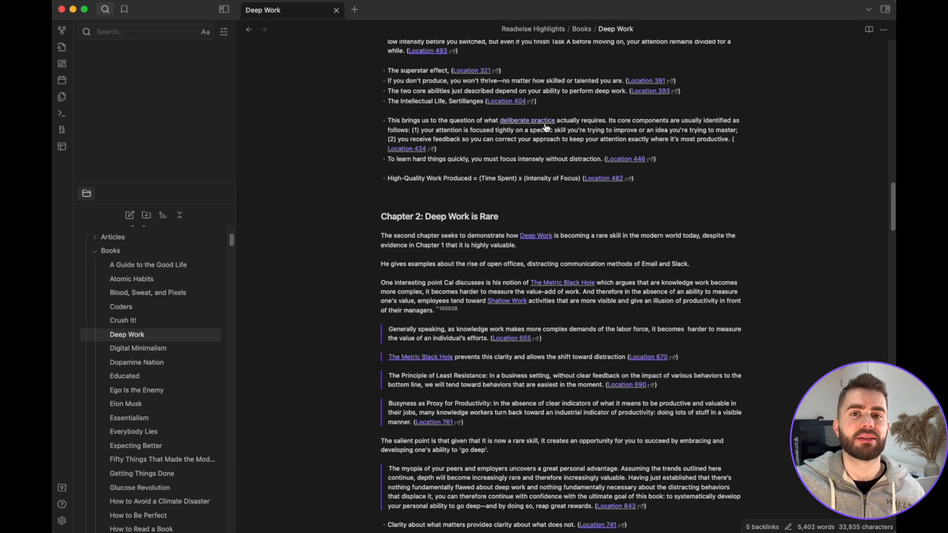
pyautogui.click(527, 120)
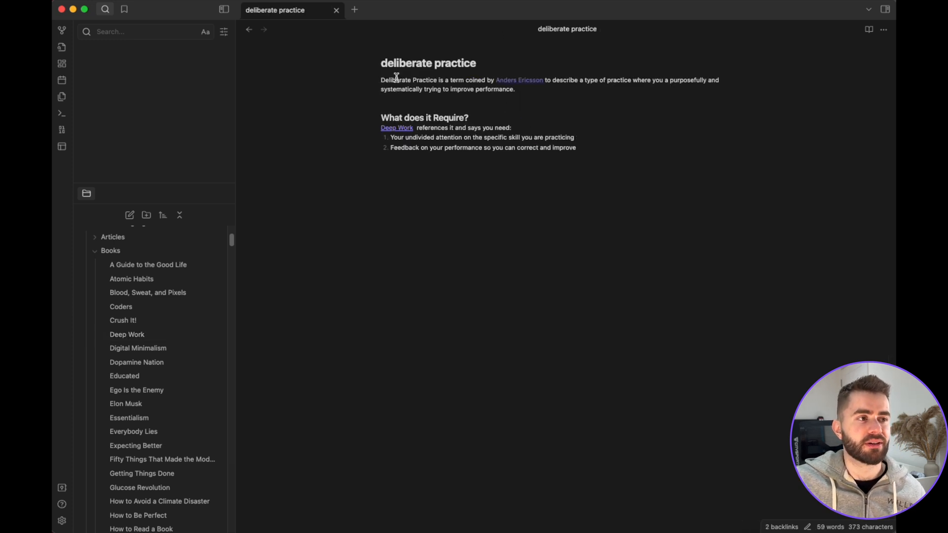